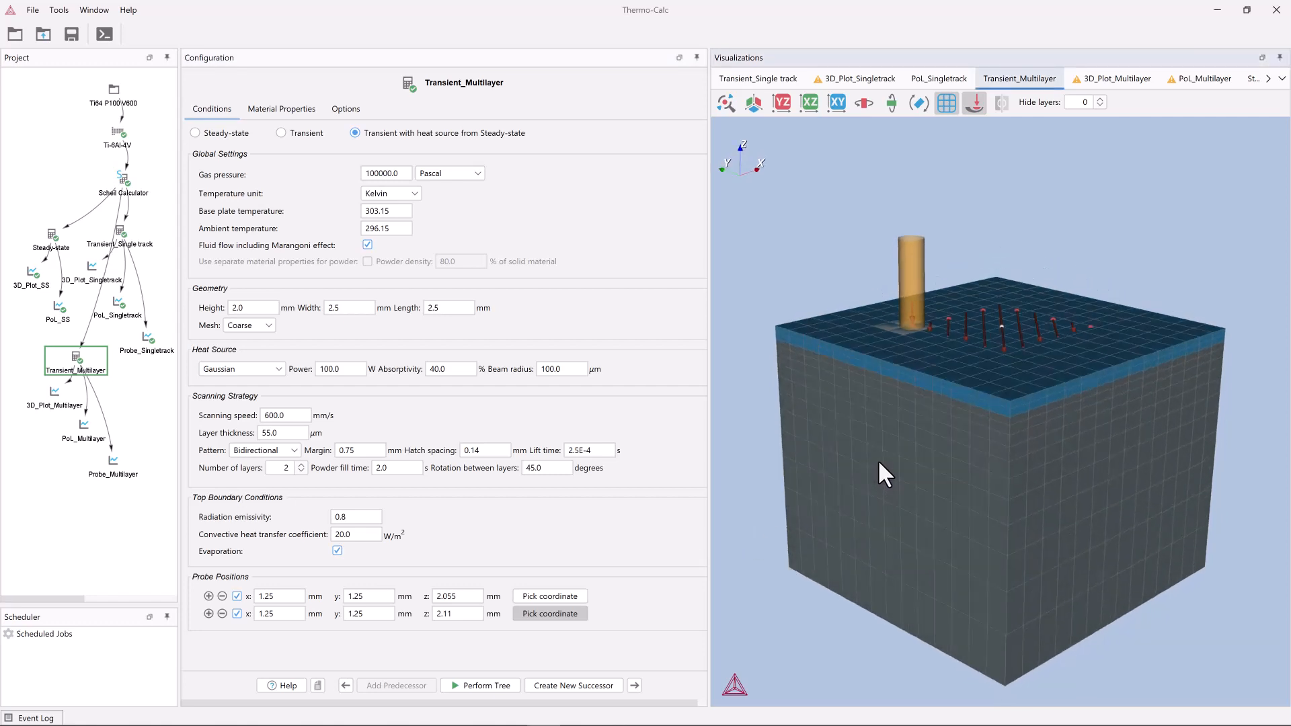
Plot Scheil-derived heat, apparent heat capacity, density, dynamic viscosity and molar volume versus temperature
{"action": "left_click_drag", "start_coordinate": [885, 476], "coordinate": [964, 364]}
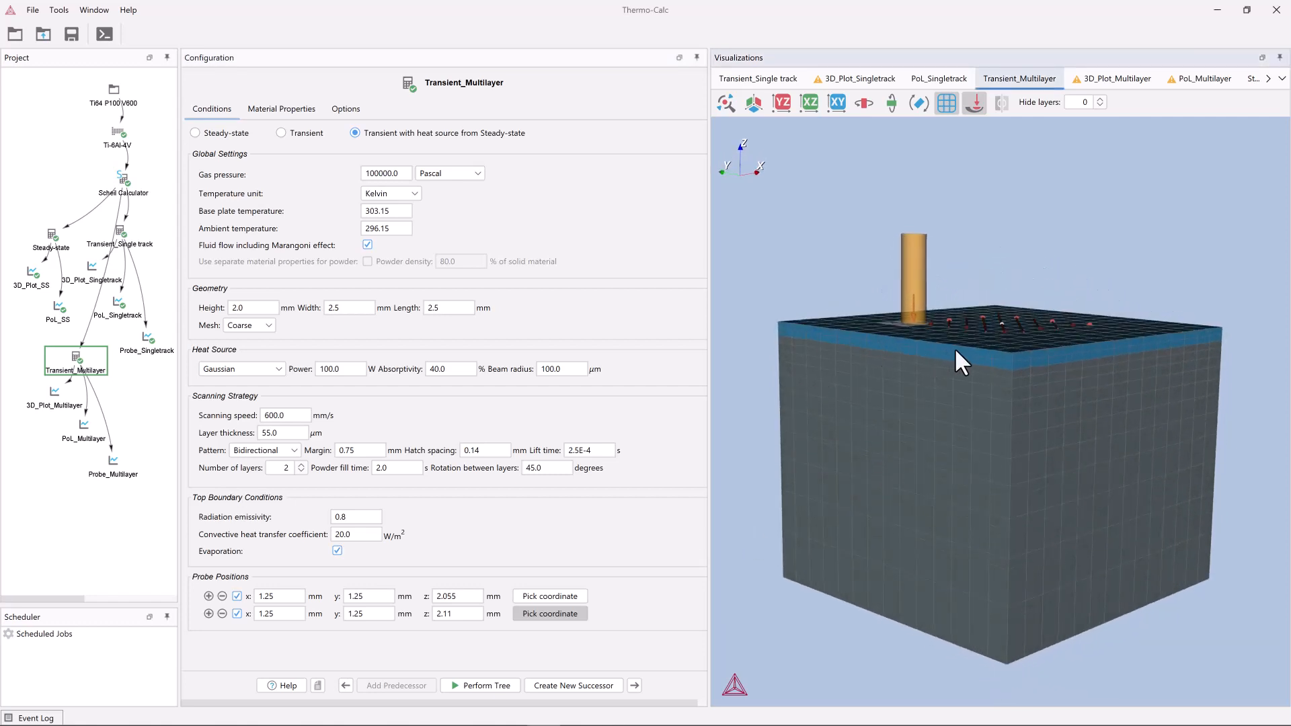
{"action": "mouse_move", "coordinate": [1035, 366]}
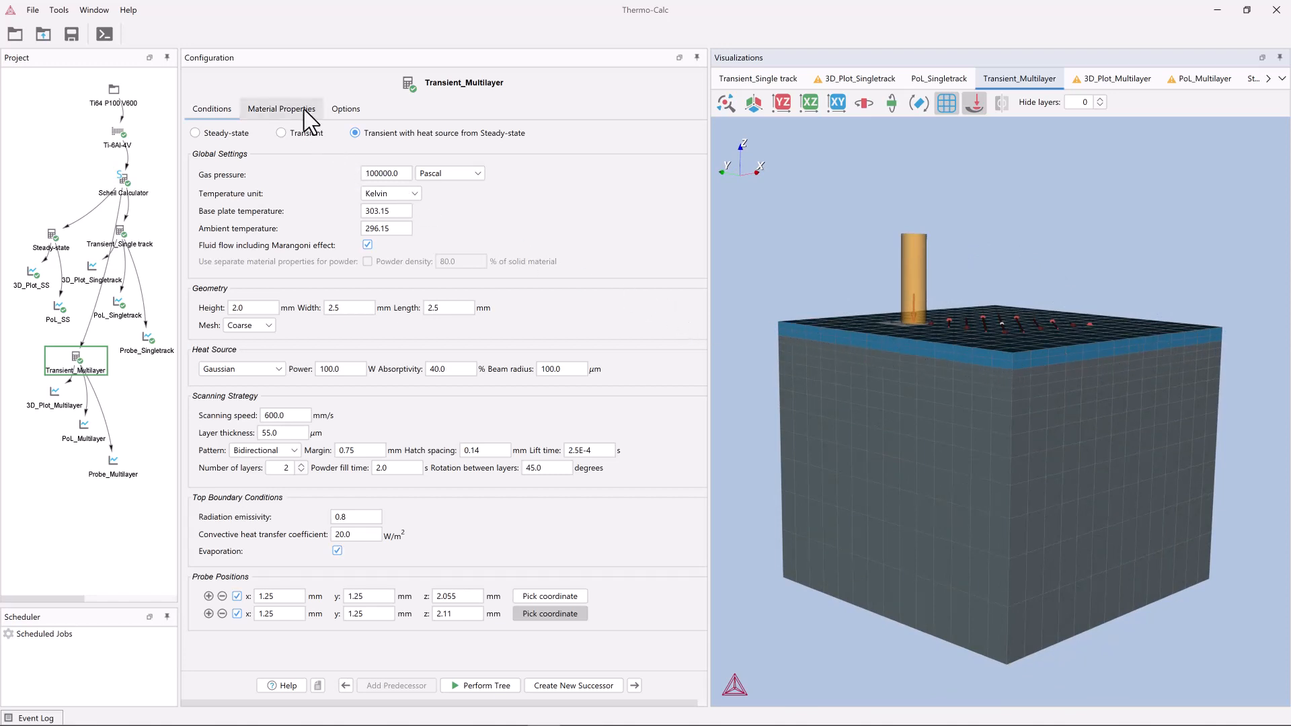
{"action": "left_click", "coordinate": [282, 108]}
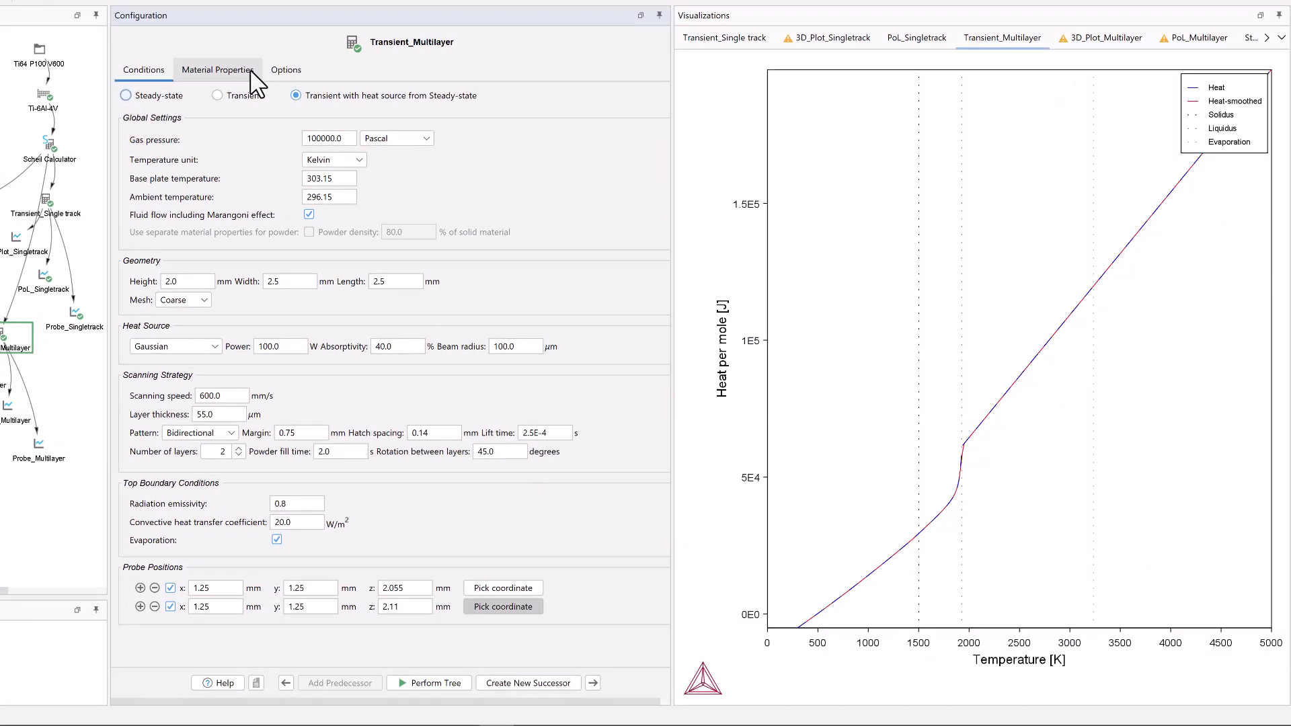
{"action": "left_click", "coordinate": [217, 70]}
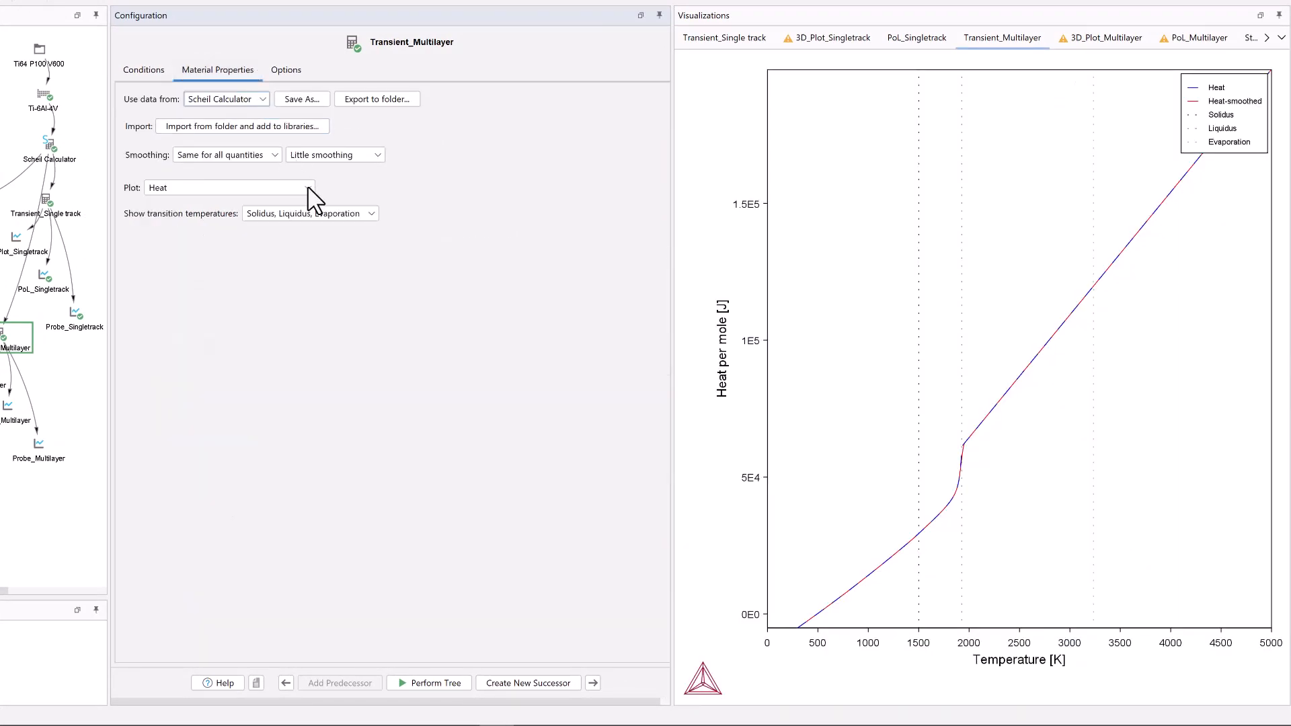
{"action": "left_click", "coordinate": [228, 187]}
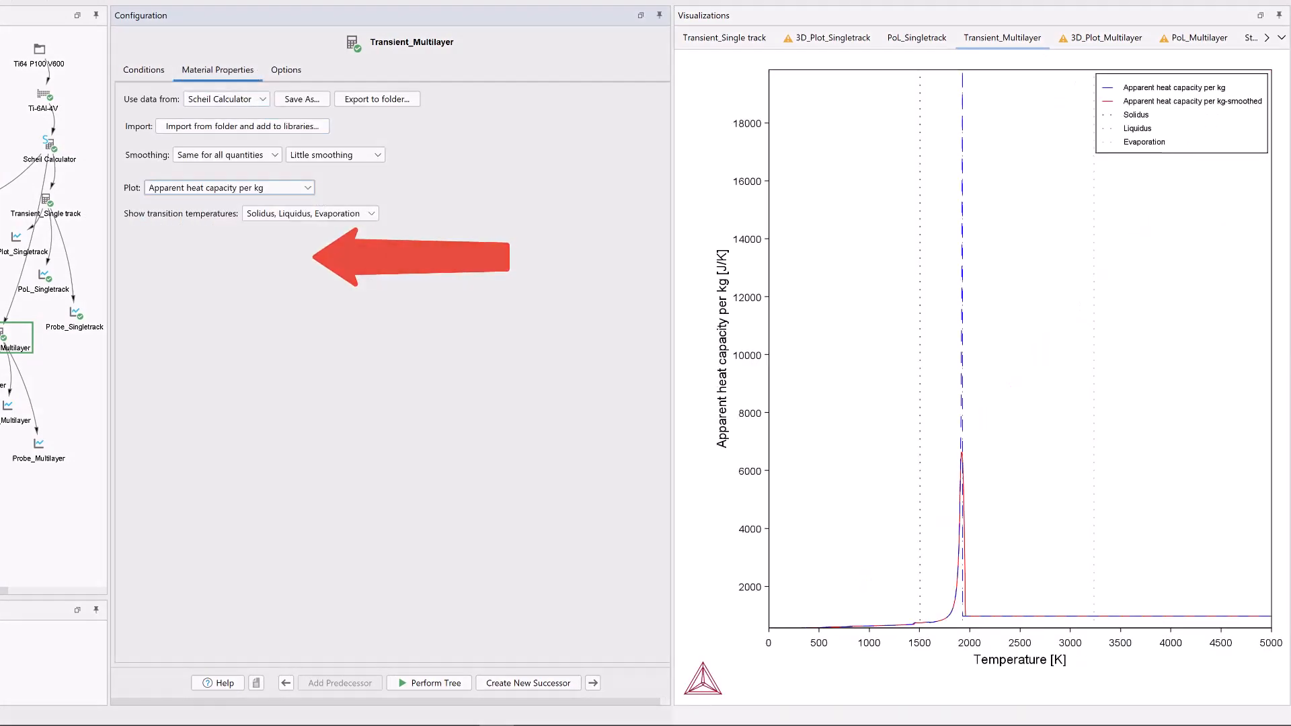
{"action": "left_click", "coordinate": [229, 187]}
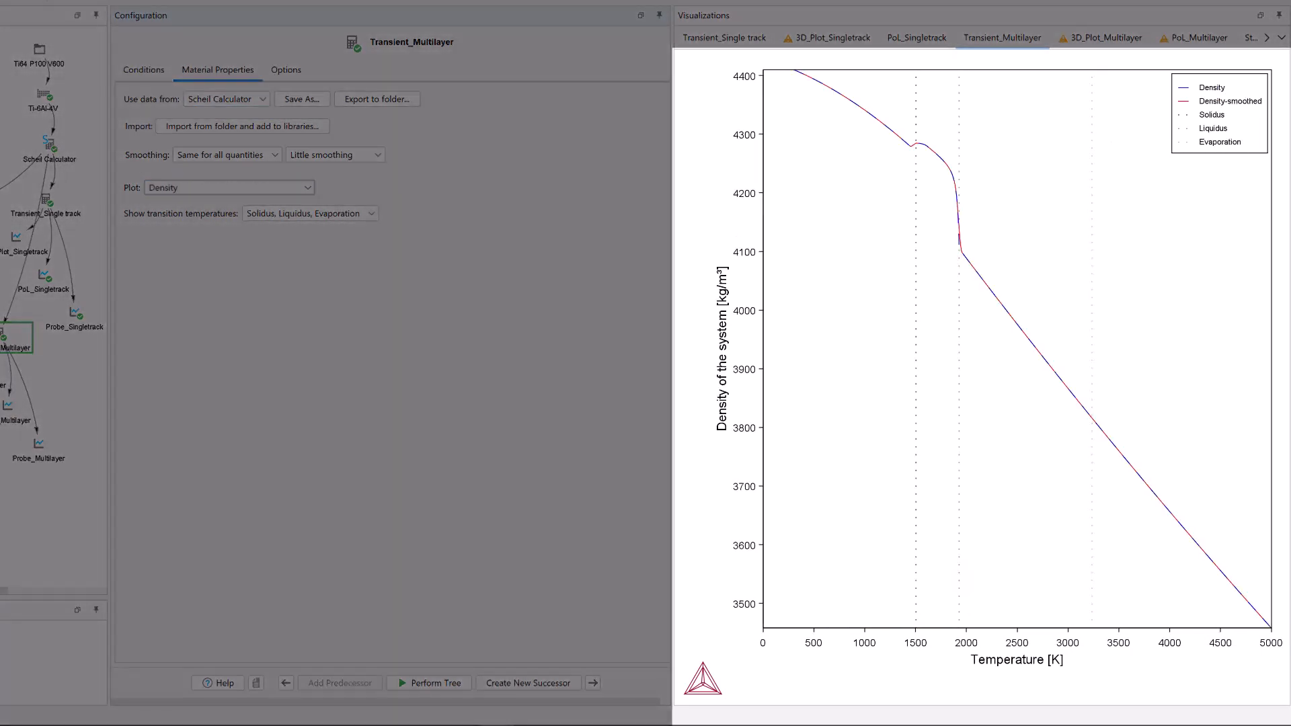
{"action": "left_click", "coordinate": [228, 187]}
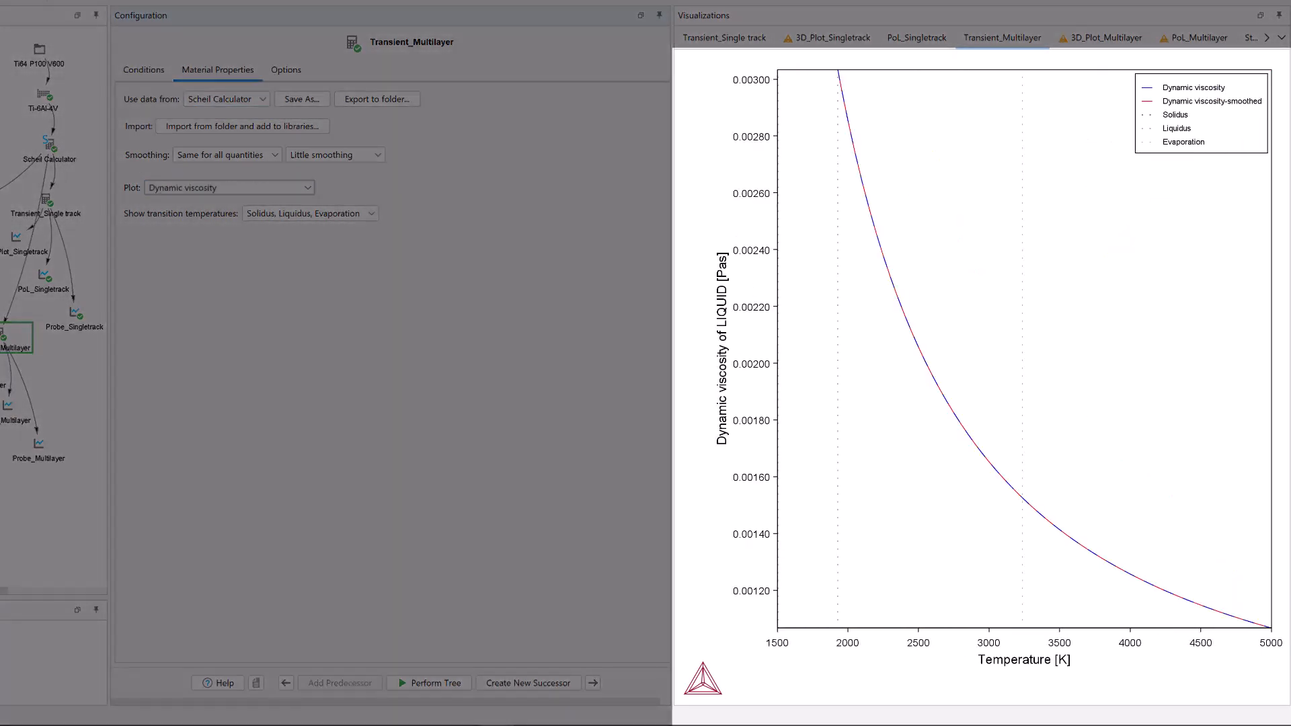
{"action": "left_click", "coordinate": [228, 187]}
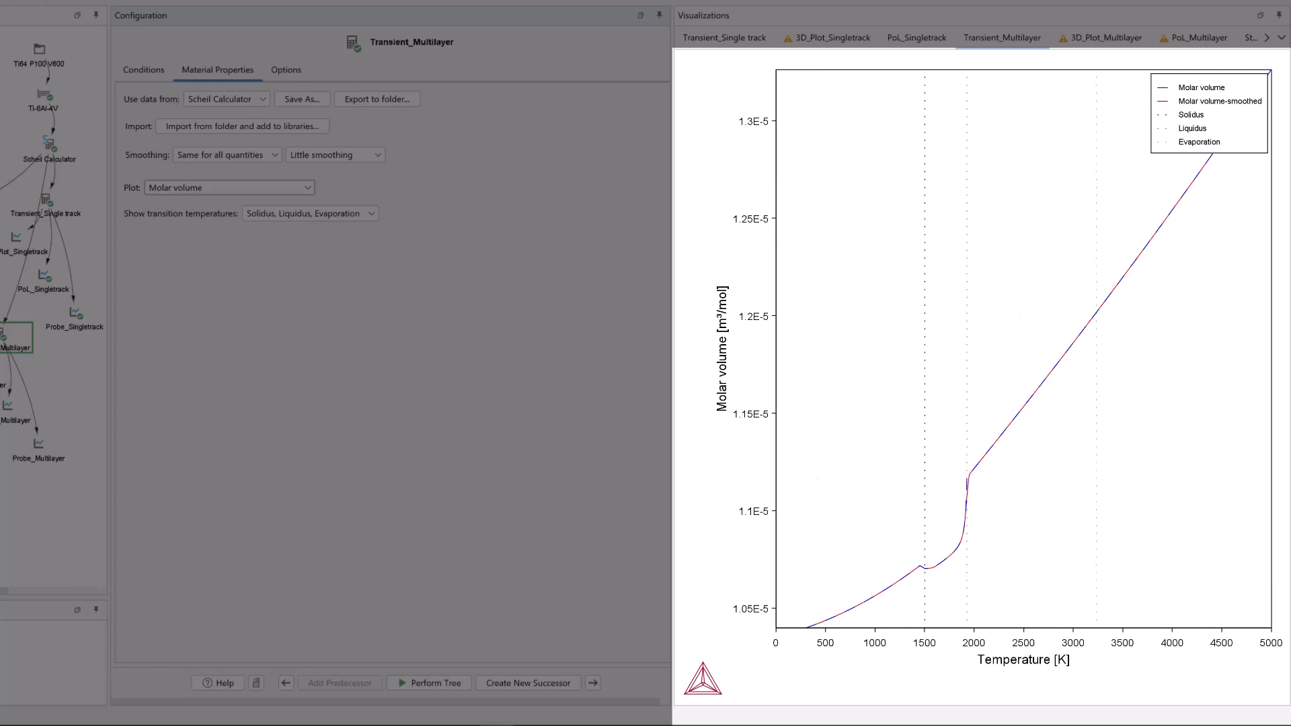
{"action": "left_click", "coordinate": [228, 187]}
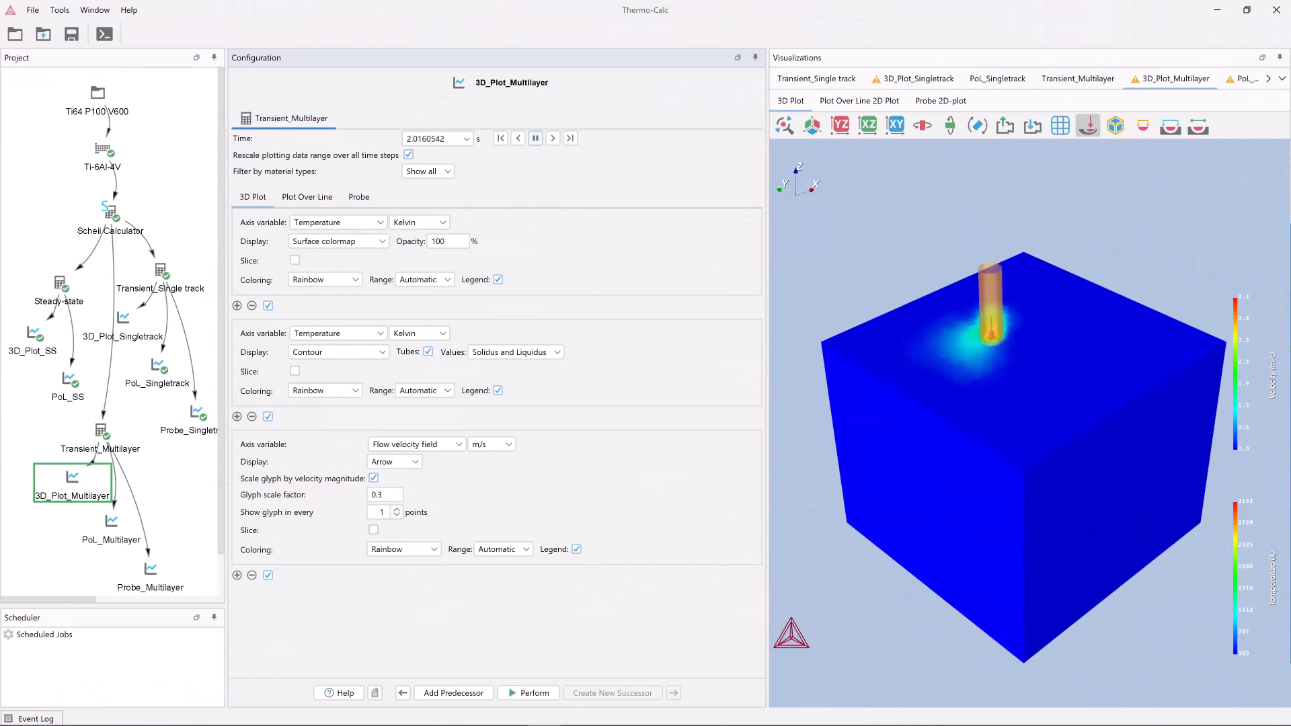
Display the 3D_Plot_Multilayer temperature field with the melt pool under the heat source
{"action": "left_click", "coordinate": [554, 137]}
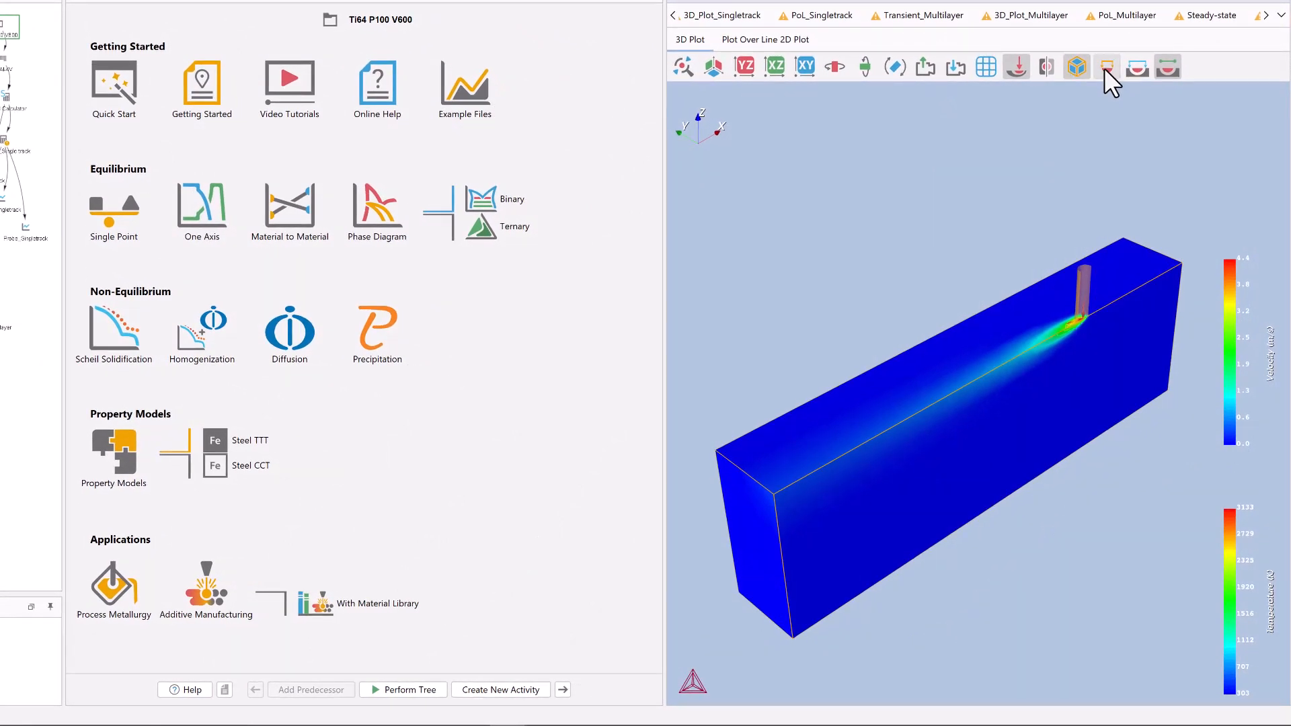
Switch to the 3D_Plot_Singletrack plot showing the heated trail behind the heat source
{"action": "left_click", "coordinate": [1108, 67]}
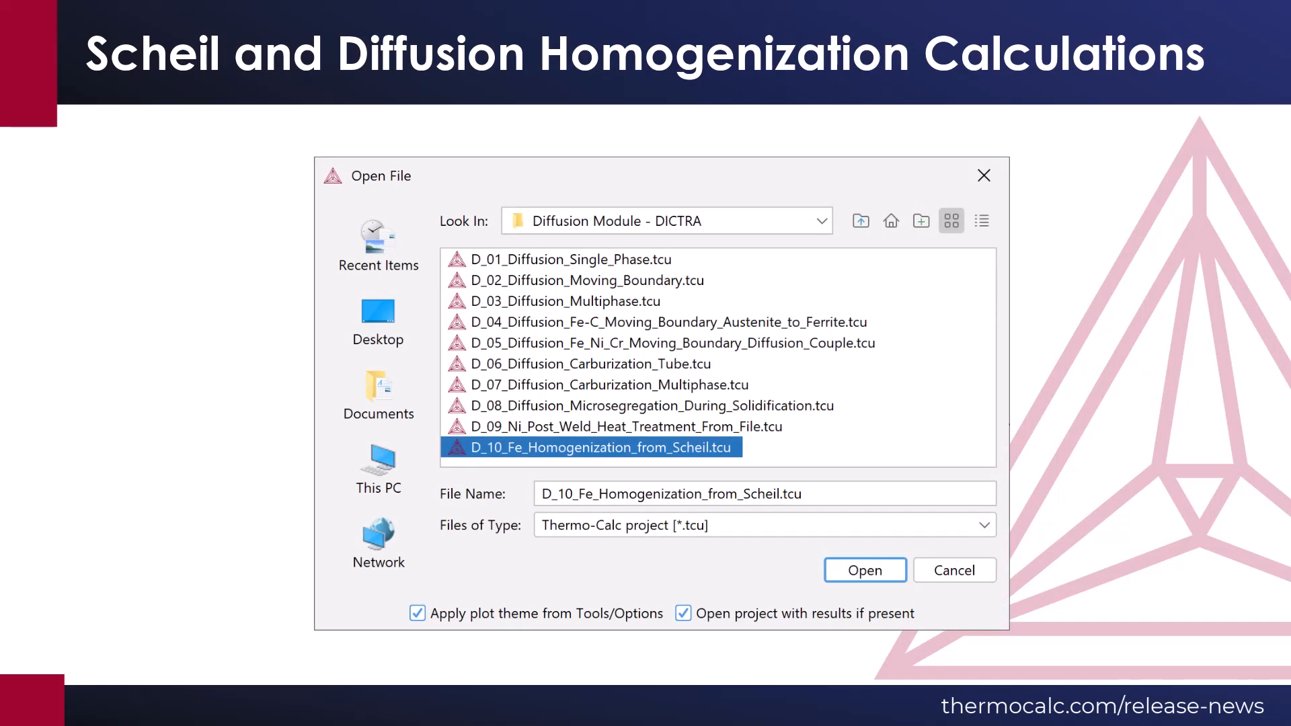
Advance to the slide with D_10_Fe_Homogenization_from_Scheil.tcu selected in Open File
{"action": "left_click", "coordinate": [863, 570]}
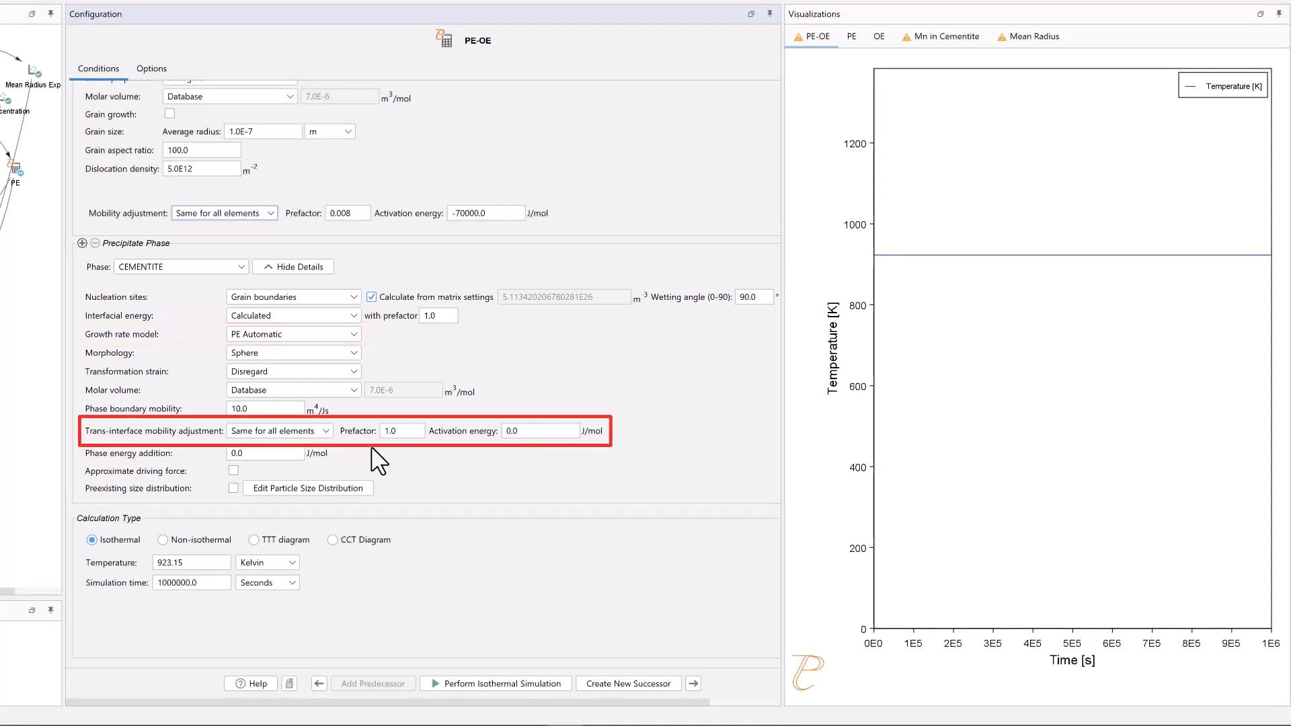
Select P_15_Precipitation_Fe-C-Mn_PE-OE_Precipitation_of_Cementite.tcu from the Precipitation Module examples
{"action": "left_click", "coordinate": [280, 430]}
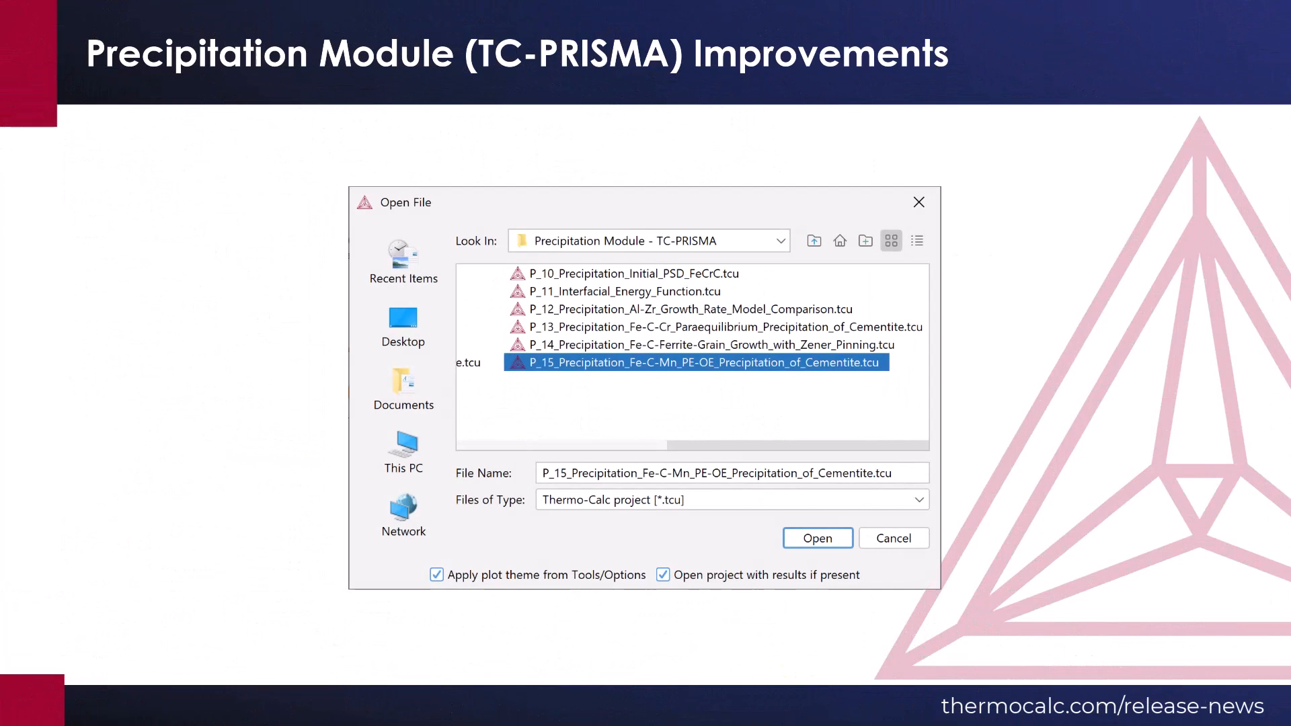
Select P_14_Precipitation_Fe-C-Ferrite-Grain_Growth_with_Zener_Pinning.tcu for opening
{"action": "left_click", "coordinate": [815, 538]}
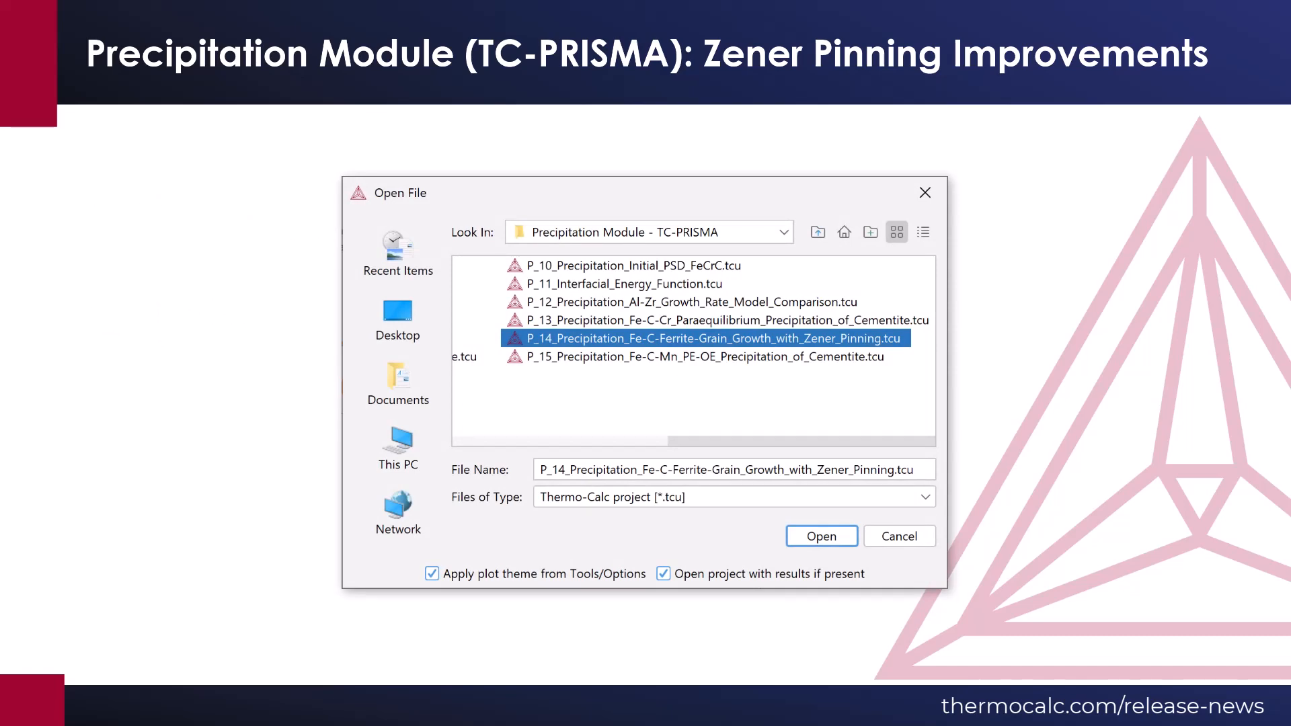
{"action": "left_click", "coordinate": [820, 536]}
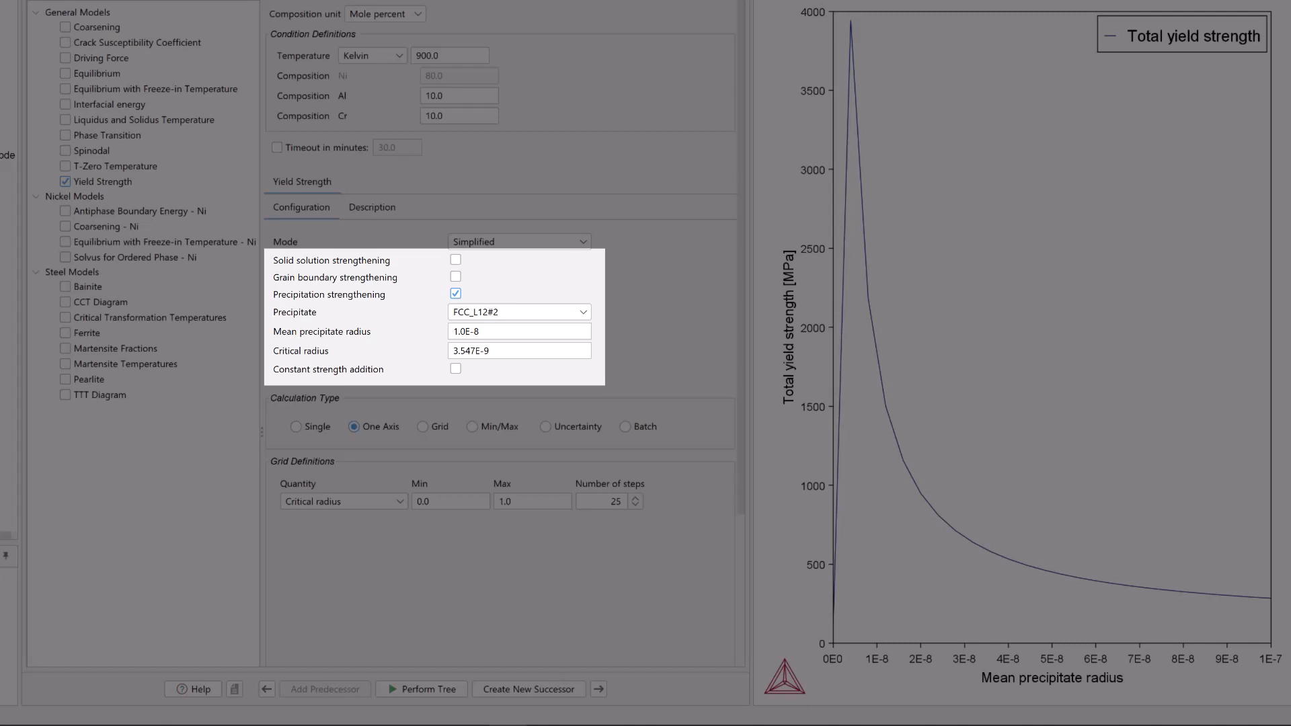
Open the PM_G_04_Yield_Strength example, then the Alloy 718 Solvus for Ordered Phase project
{"action": "left_click", "coordinate": [518, 241]}
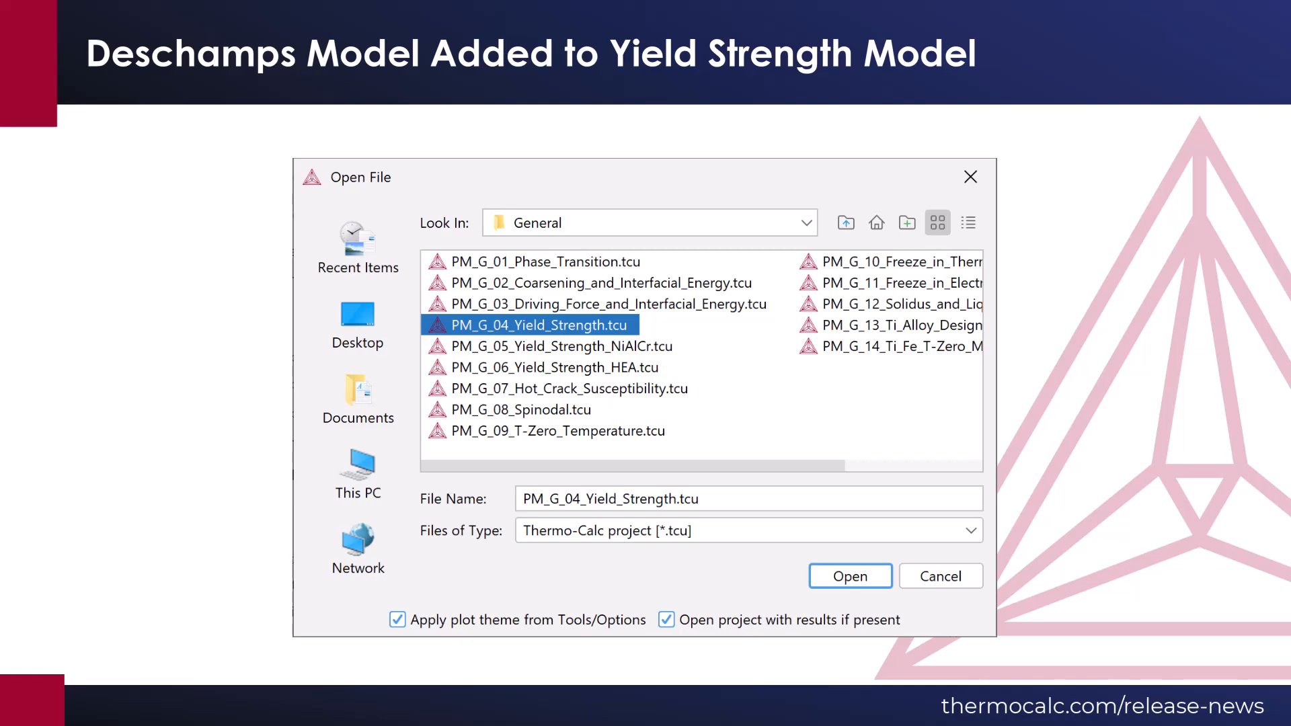
{"action": "left_click", "coordinate": [849, 576]}
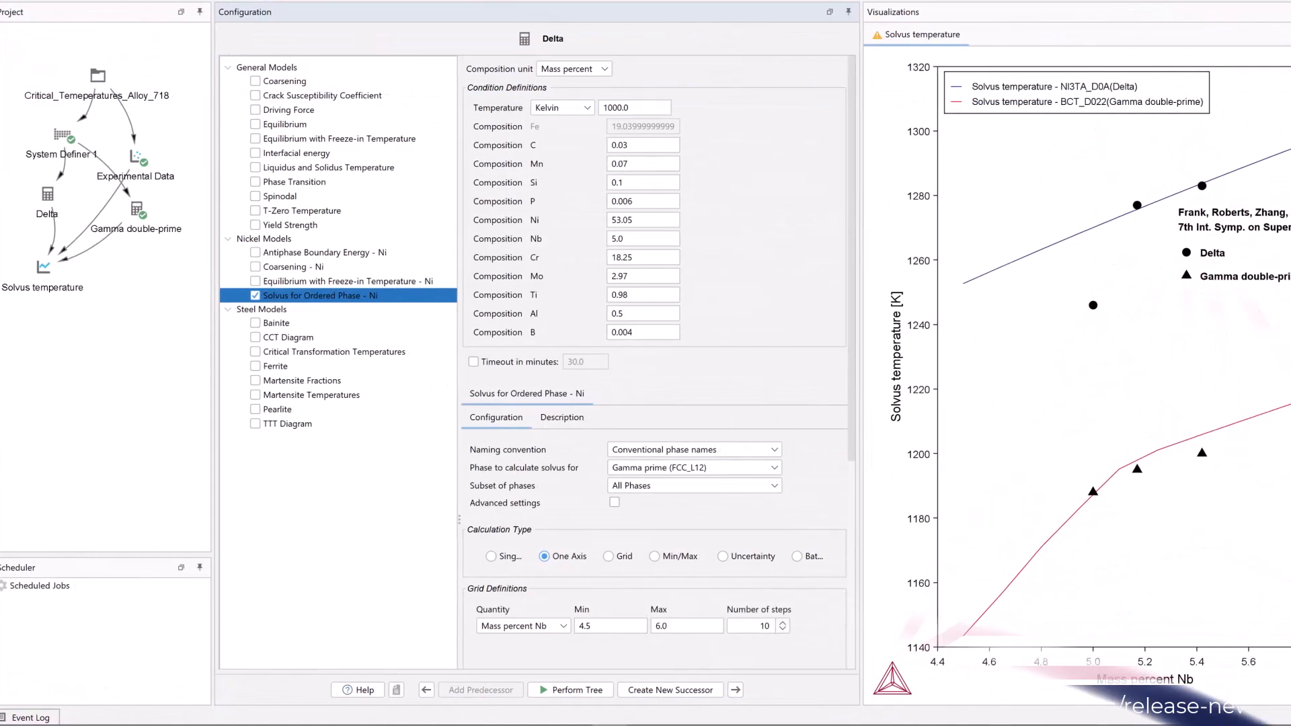